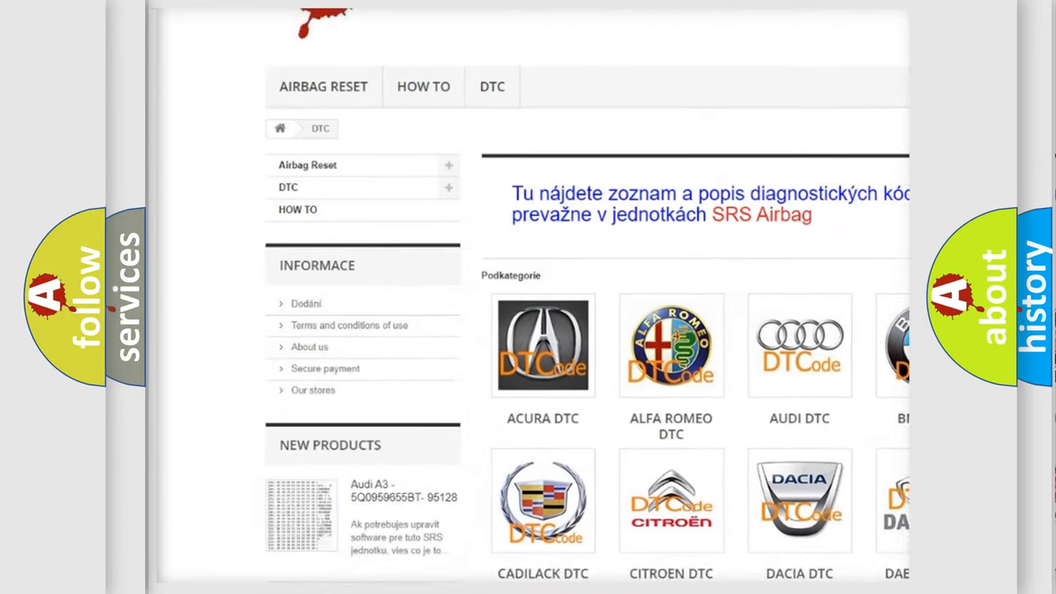
{"action": "scroll", "scroll_direction": "down", "scroll_amount": 3}
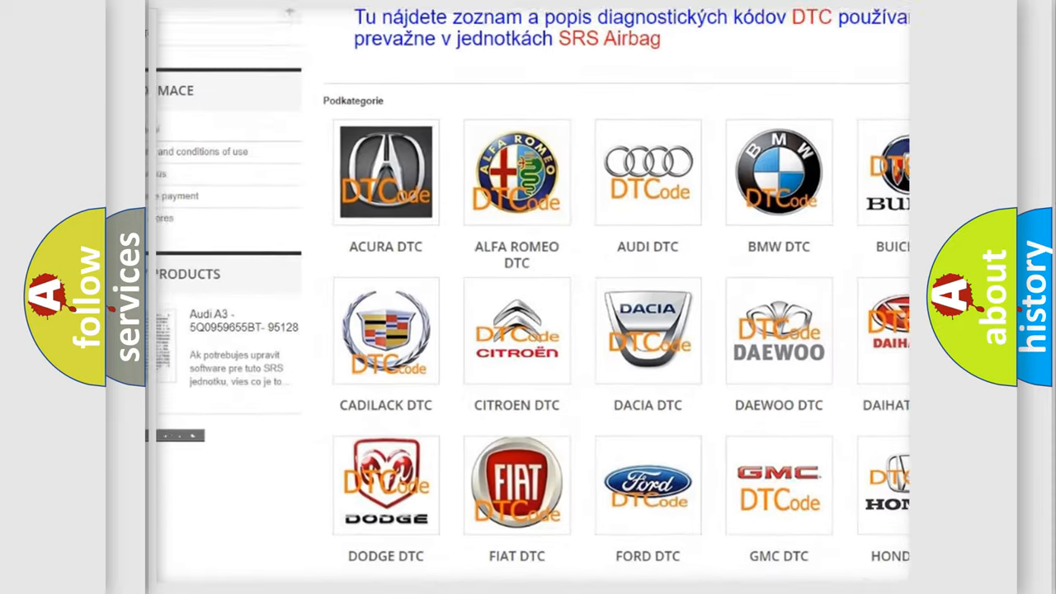
{"action": "scroll", "scroll_direction": "down", "scroll_amount": 3}
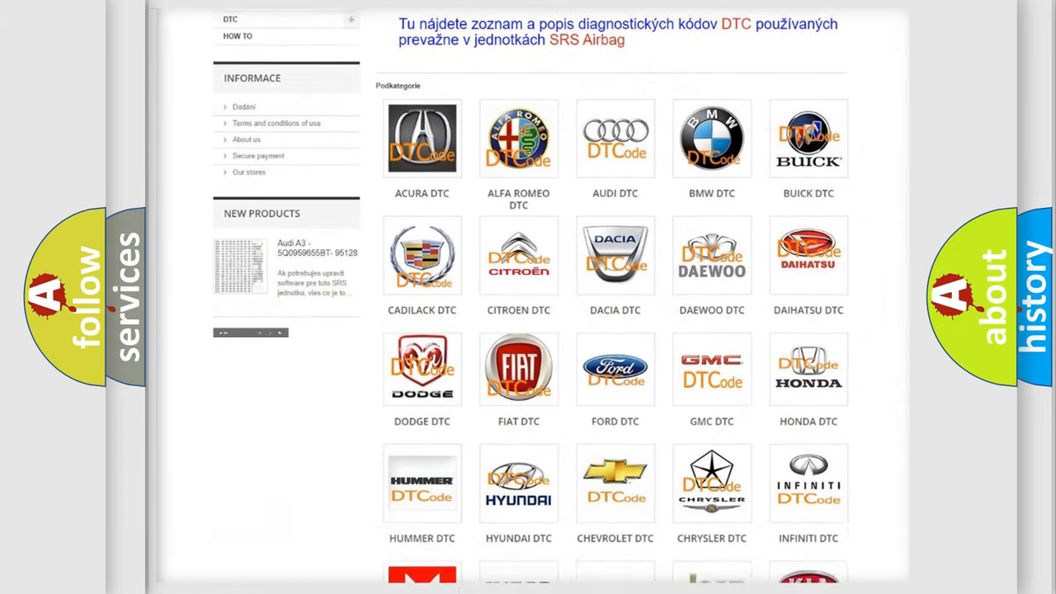
{"action": "scroll", "scroll_direction": "down", "scroll_amount": 3}
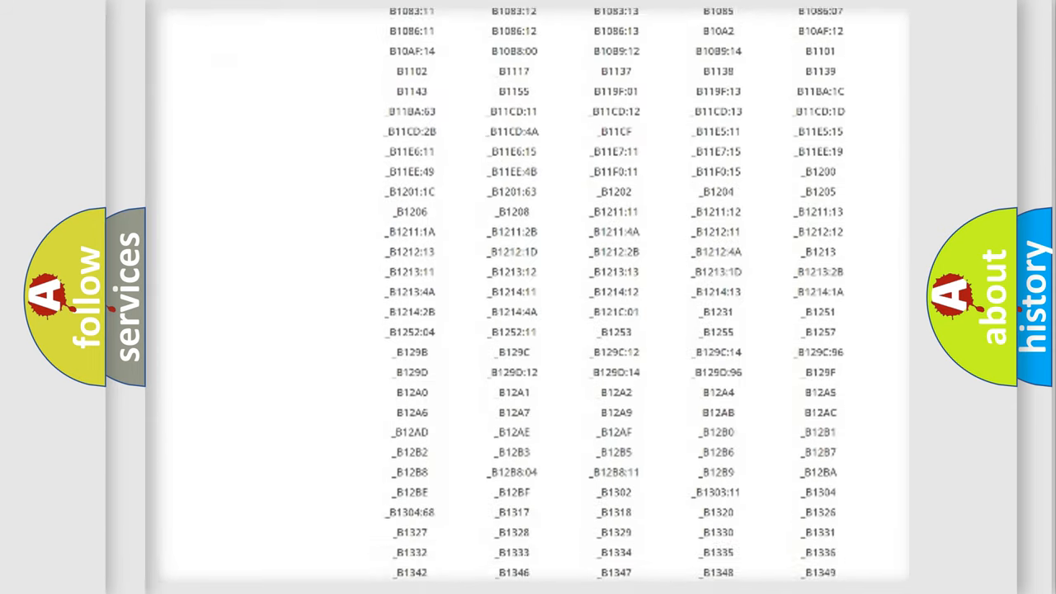
{"action": "scroll", "scroll_direction": "down", "scroll_amount": 3}
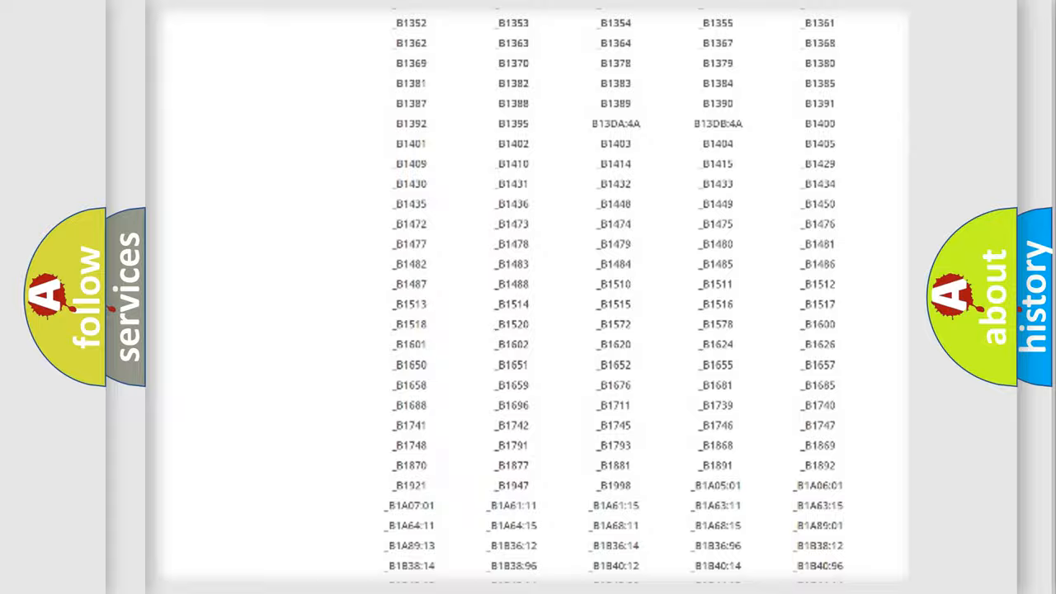
{"action": "scroll", "scroll_direction": "up", "scroll_amount": 3}
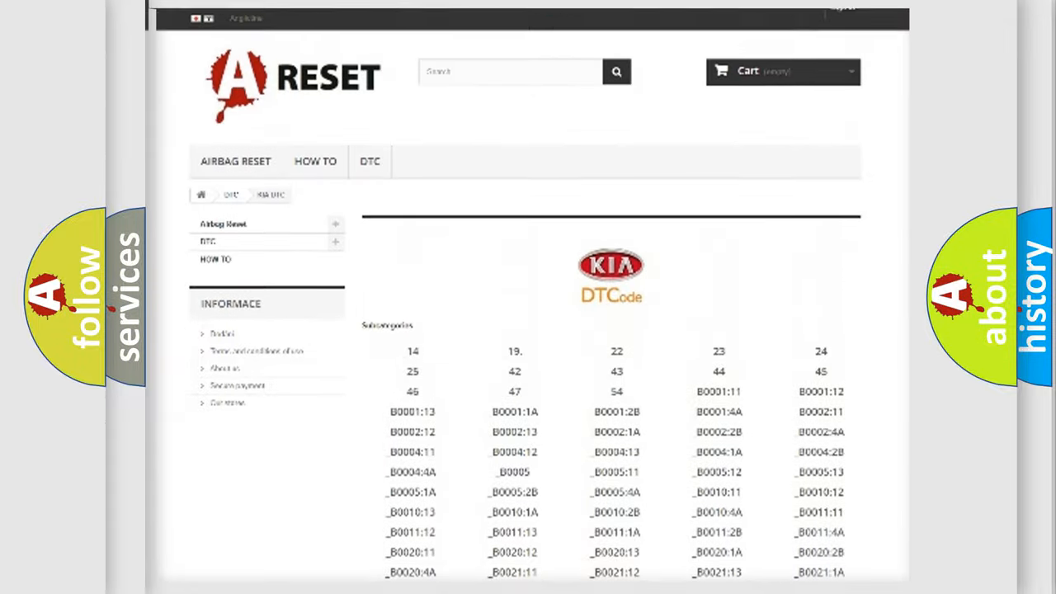